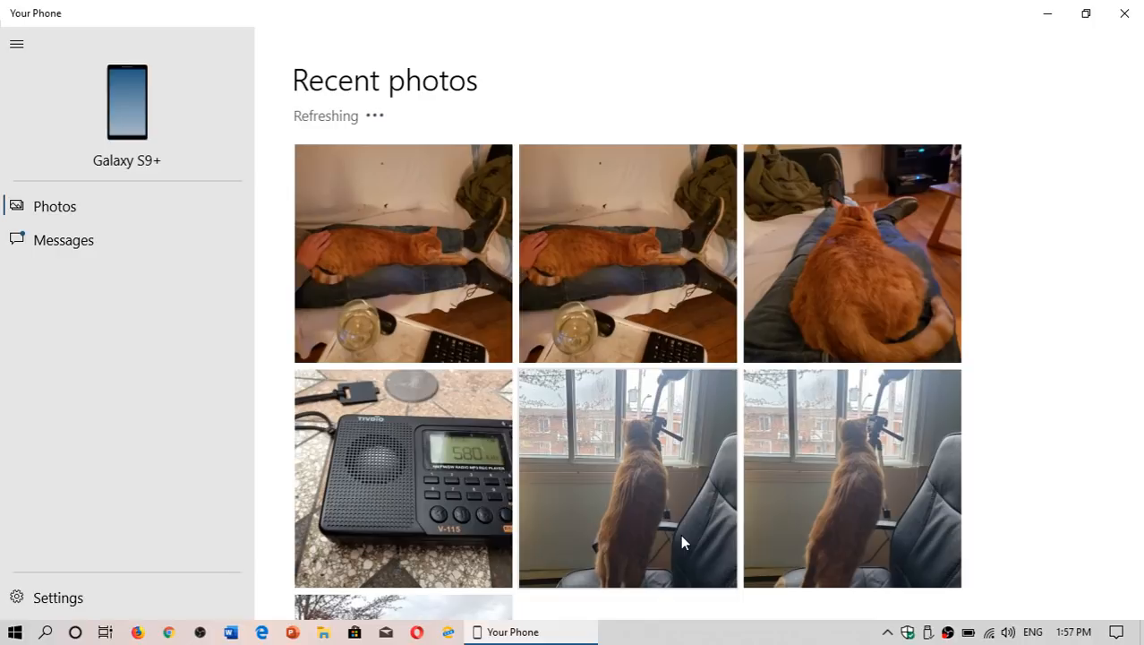
# Scroll down through the Recent photos grid from the linked phone.
pyautogui.scroll(-3)
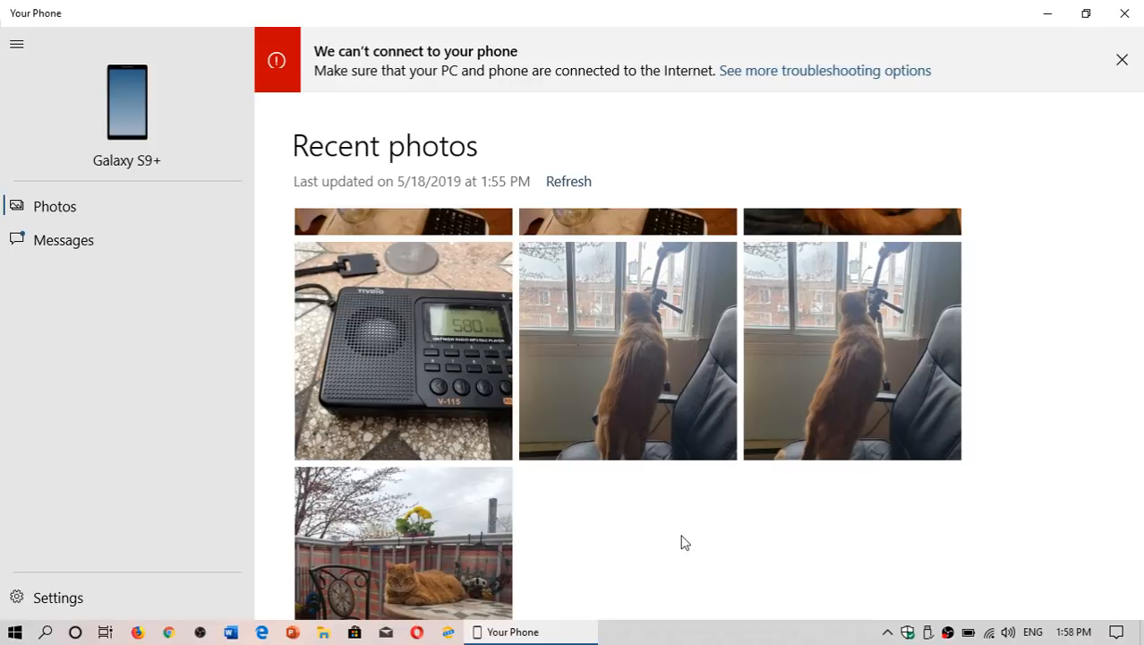
pyautogui.moveTo(1137, 195)
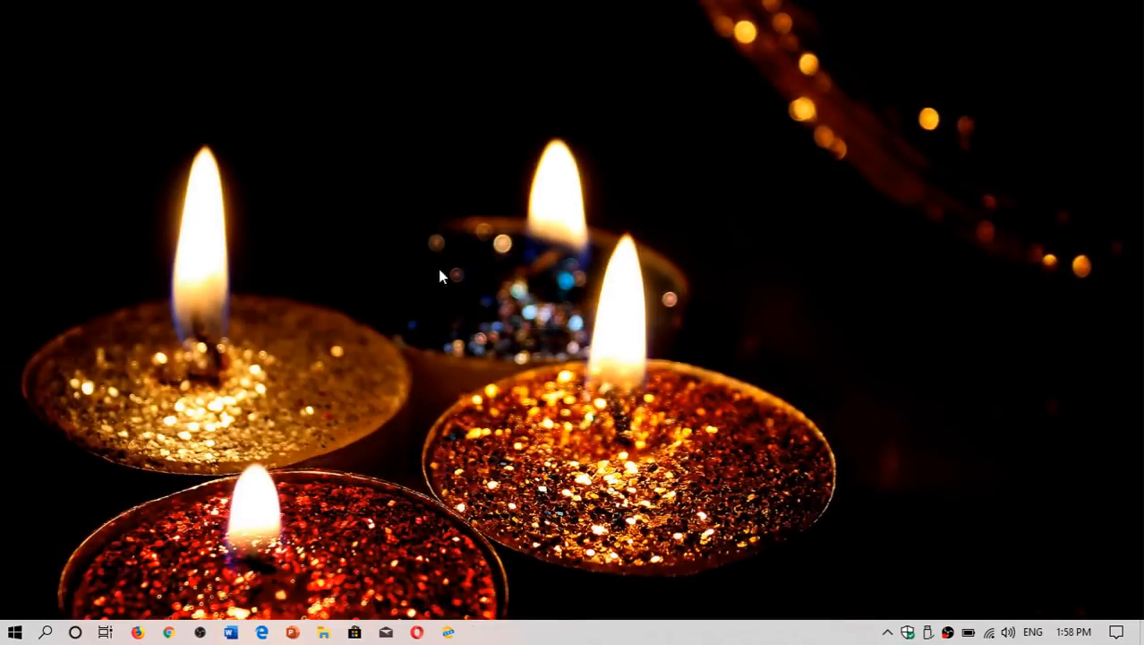
# Search Windows for "your" to bring up the Your Phone app as best match.
pyautogui.click(46, 630)
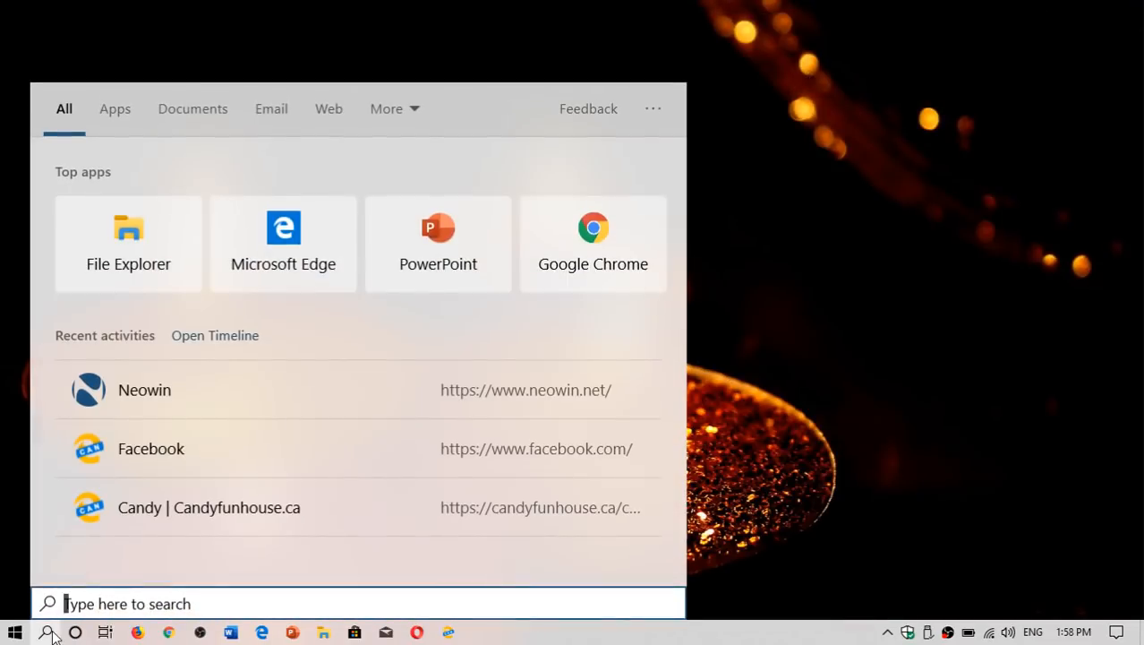
pyautogui.write('you')
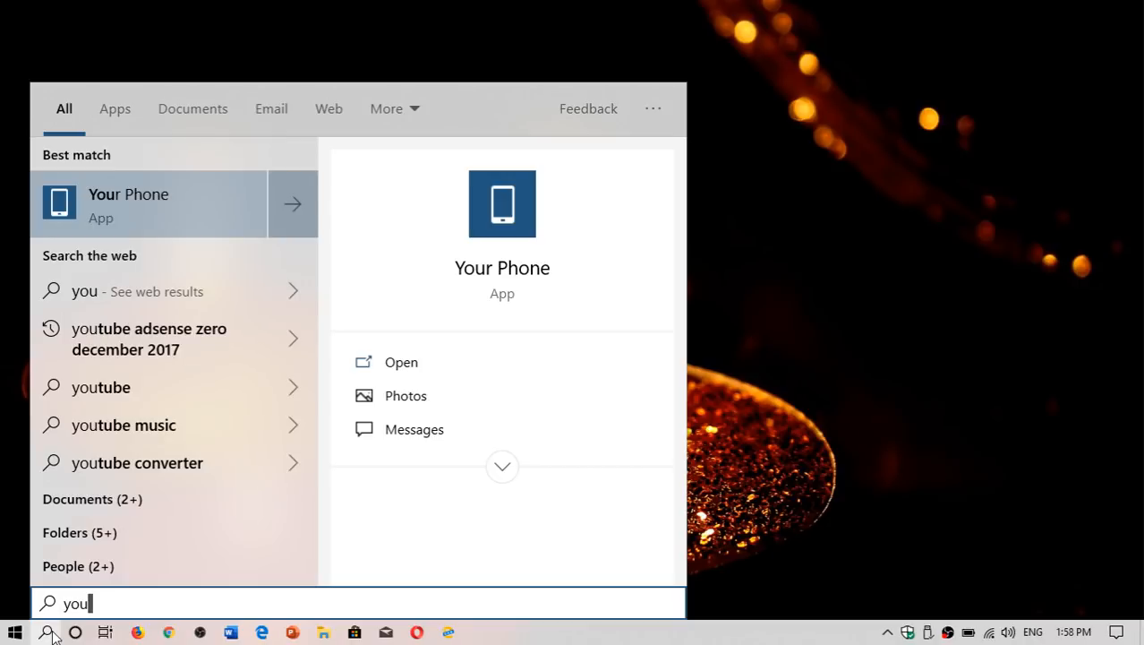
pyautogui.write('r')
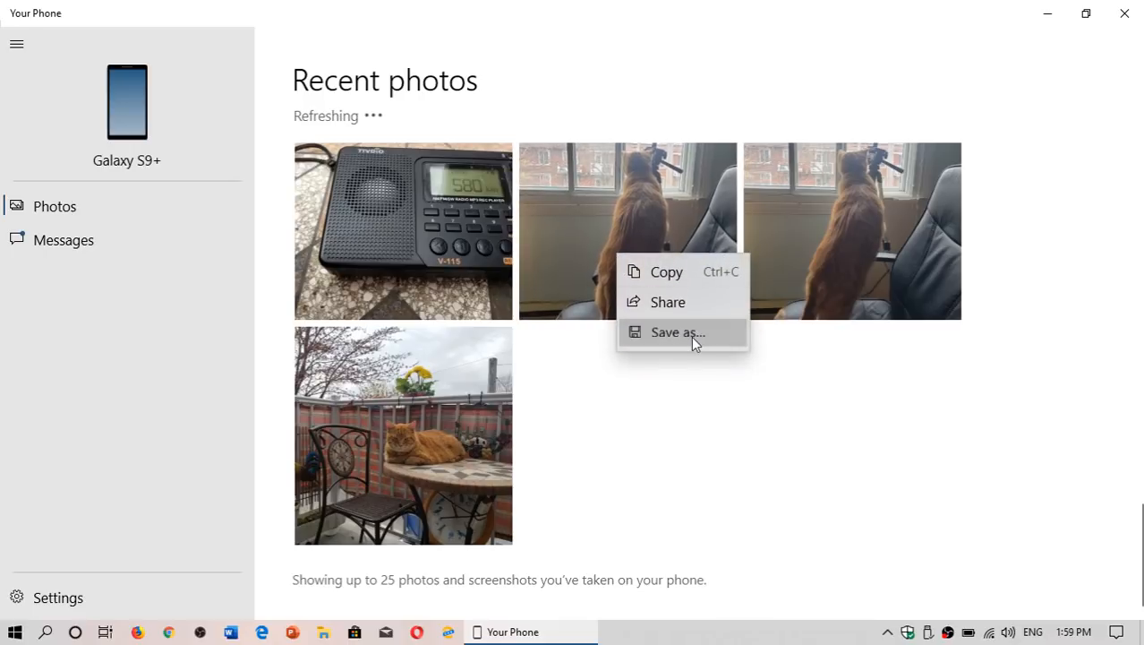
# Start Save as… for the cat-at-the-window photo, then cancel the Save As dialog.
pyautogui.click(677, 332)
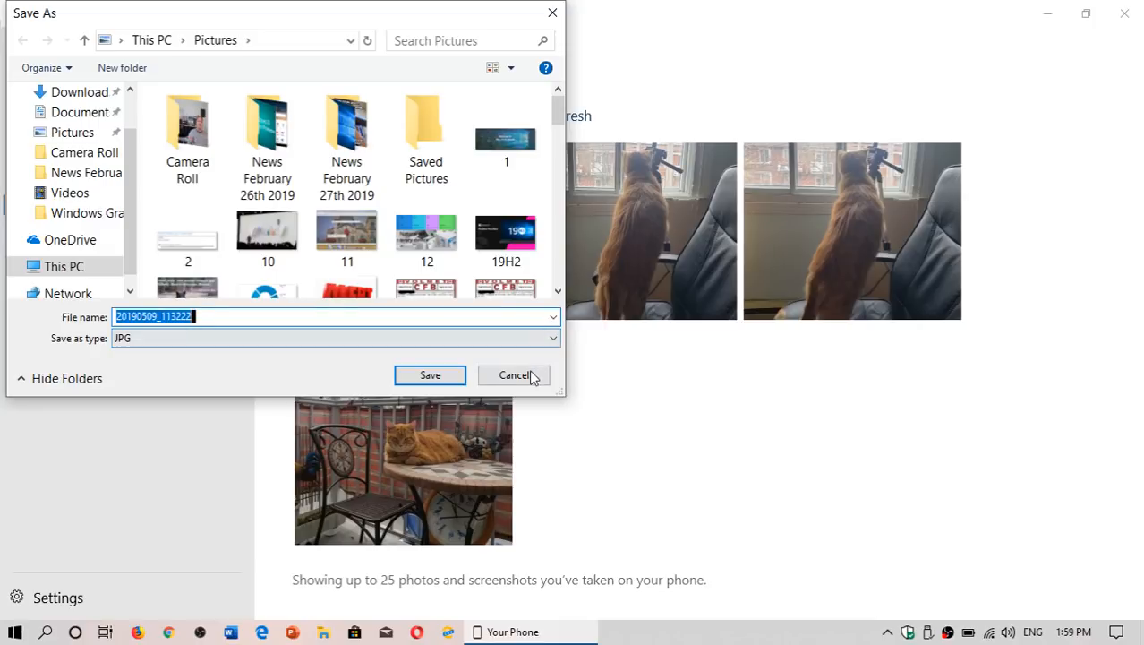
pyautogui.click(513, 376)
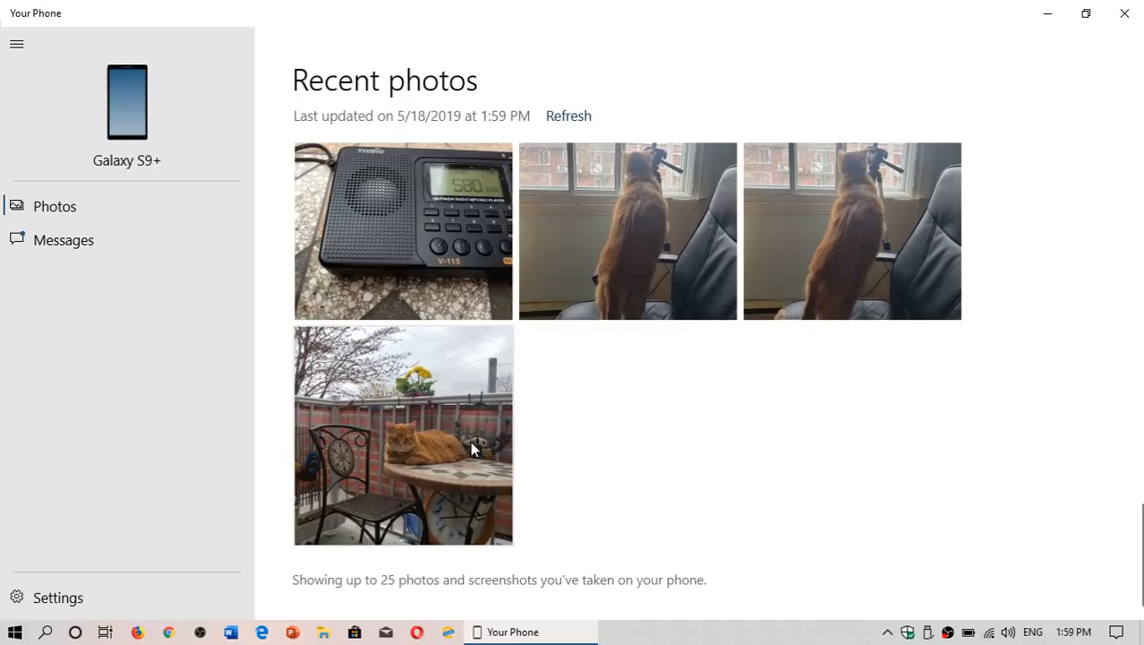
pyautogui.moveTo(804, 419)
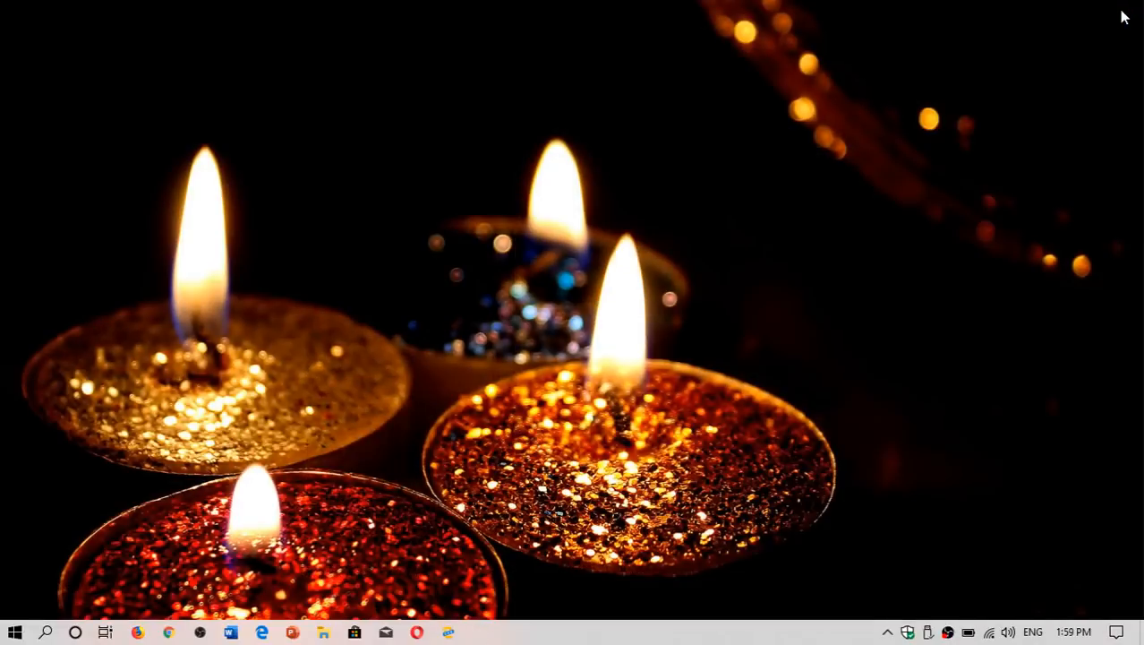
pyautogui.moveTo(795, 331)
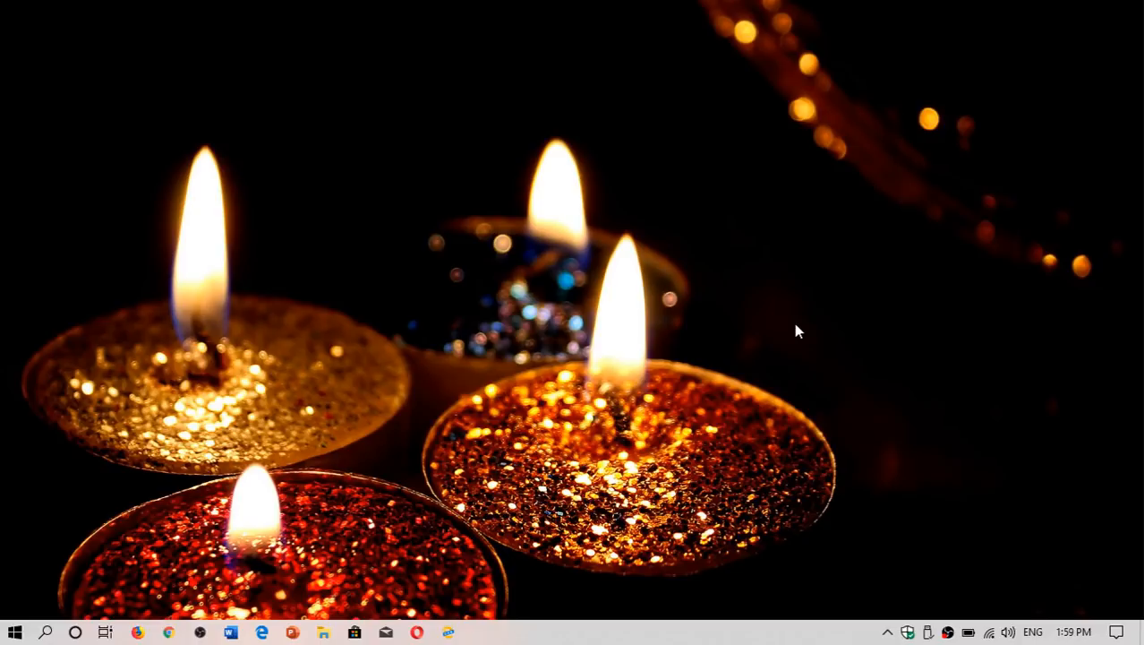